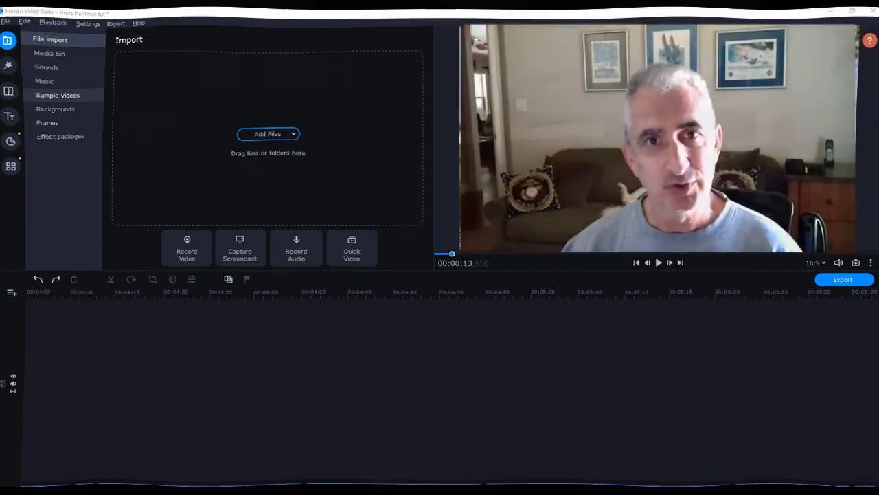
- Show the Media bin of six imported clips and preview hovercraft.mp4, then pause it
click(49, 52)
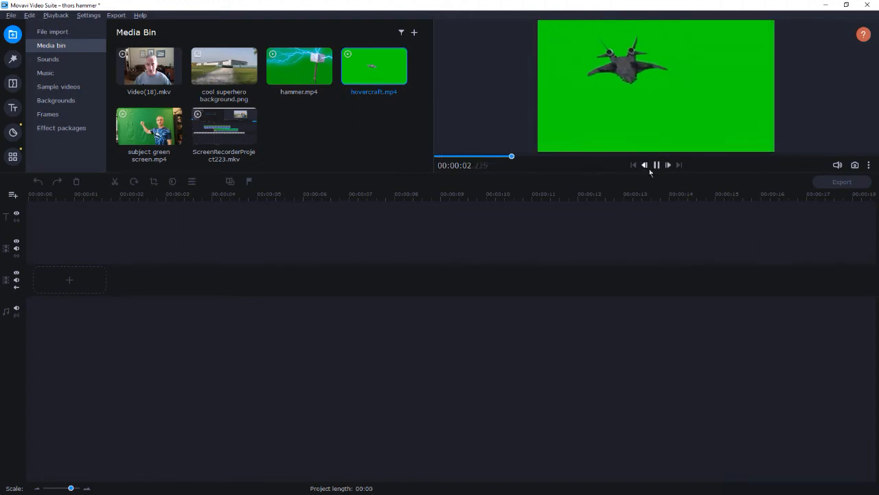
click(657, 165)
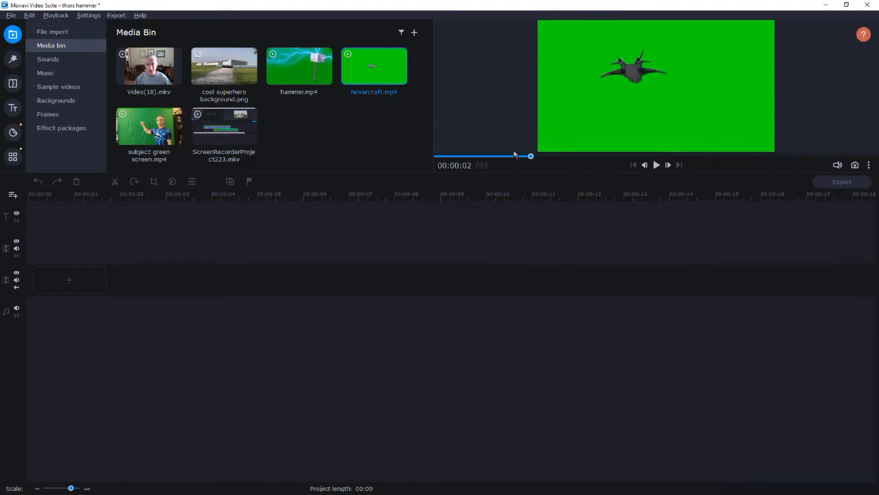
mouse_move(222, 66)
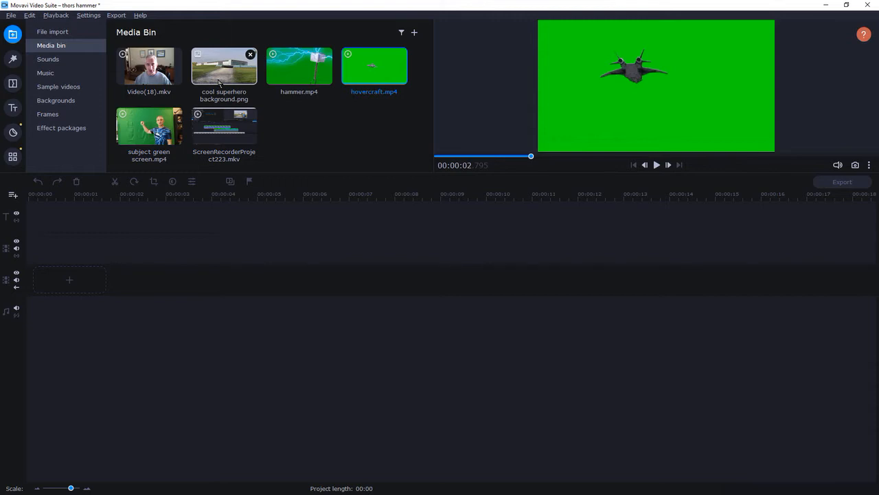
- Place the superhero background on the timeline and key out the subject clip's green backdrop with Chroma Key
drag(224, 66, 59, 281)
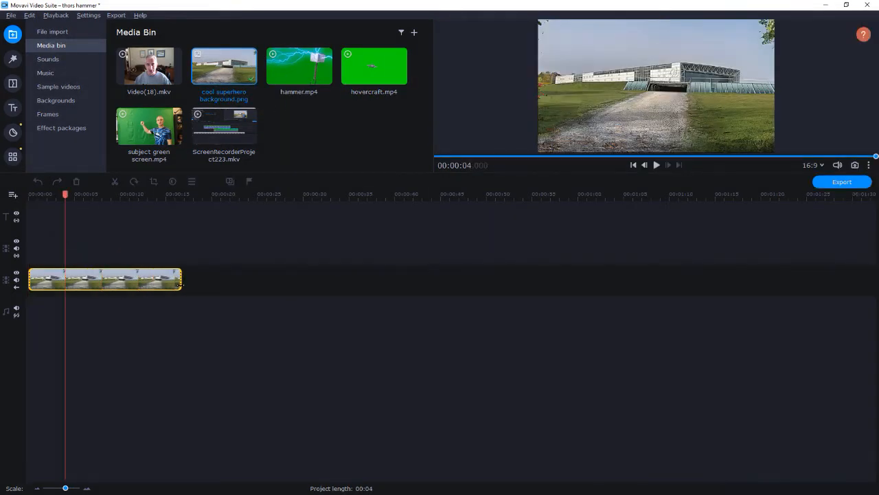
click(154, 181)
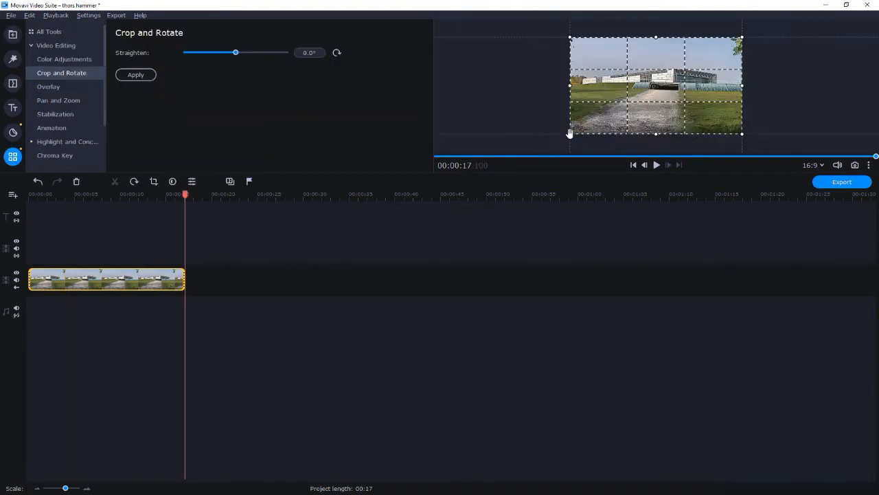
click(12, 35)
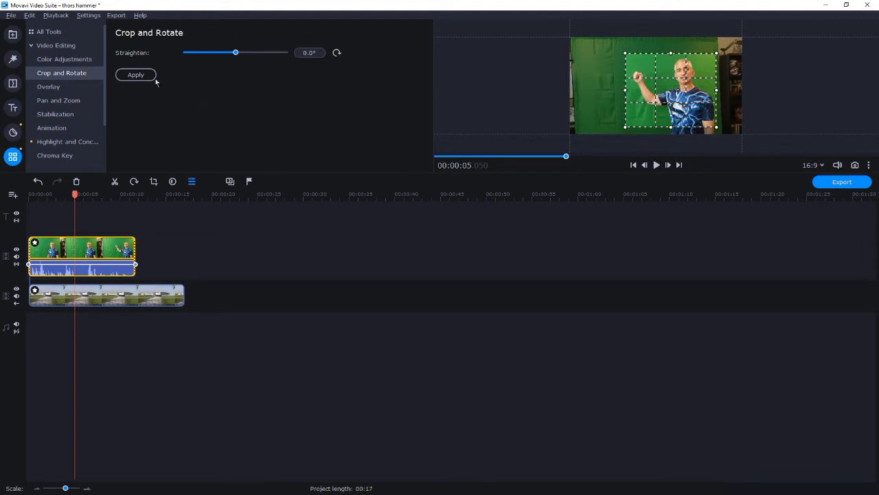
click(54, 153)
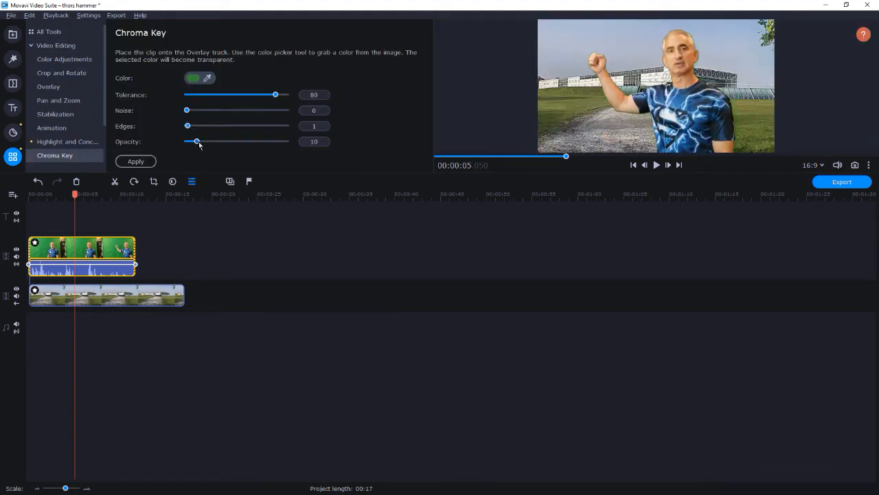
- Set the subject clip's overlay mode to Picture in picture over the background
click(55, 45)
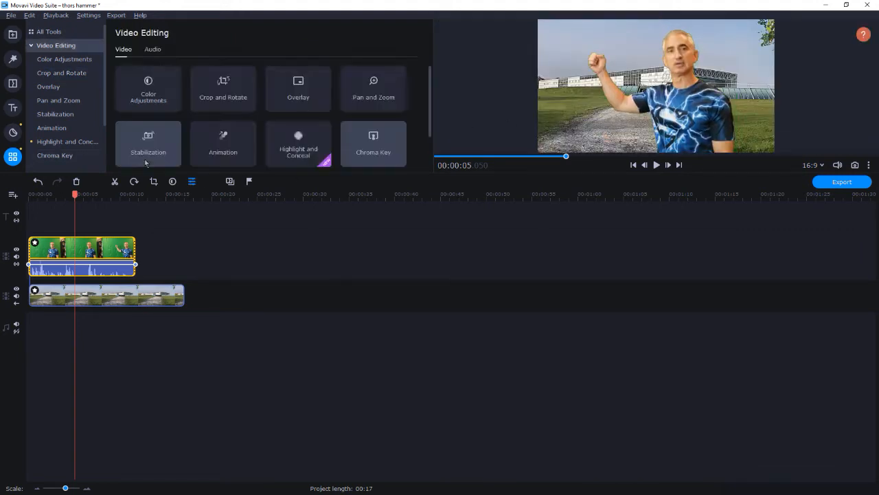
click(48, 86)
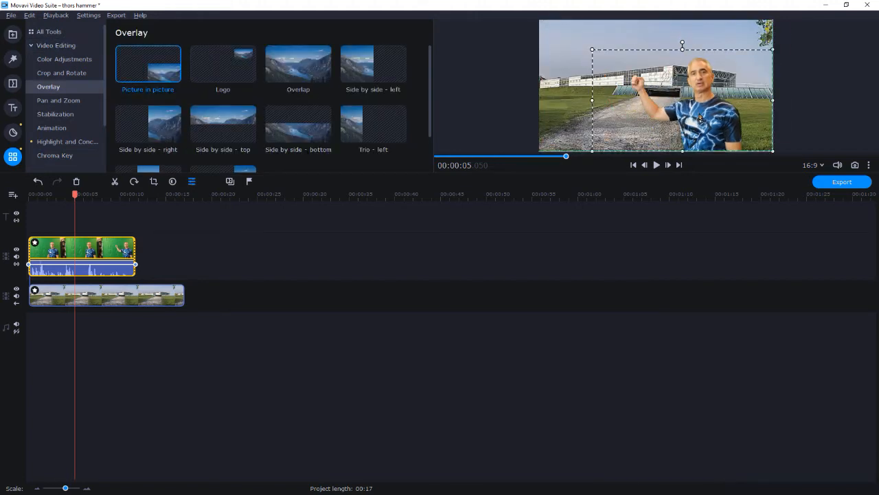
click(12, 34)
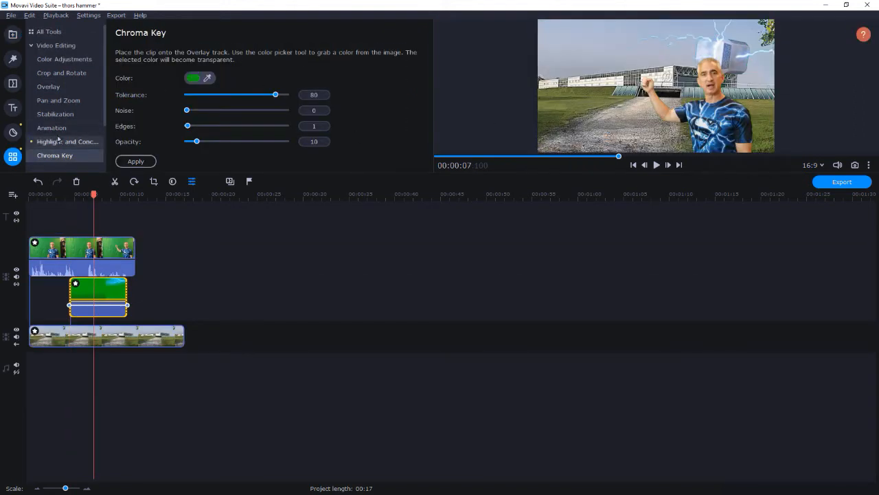
- Resize and position the keyed hammer clip beside the subject's raised hand as Picture in picture
click(48, 87)
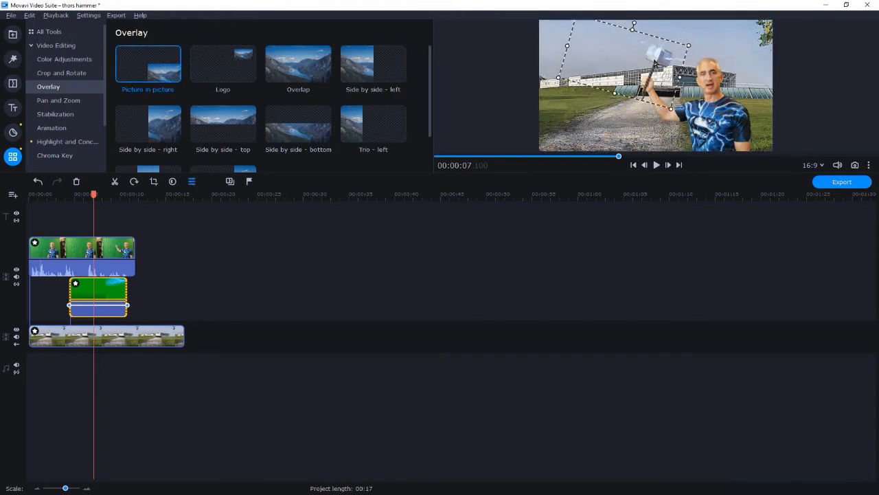
click(55, 44)
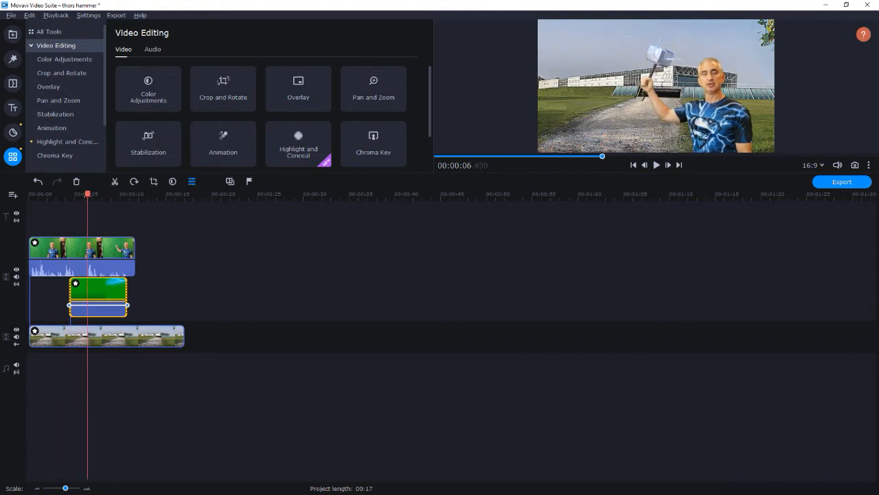
- Slow the hammer clip to 60% speed, move it earlier, and zoom the timeline view
click(103, 288)
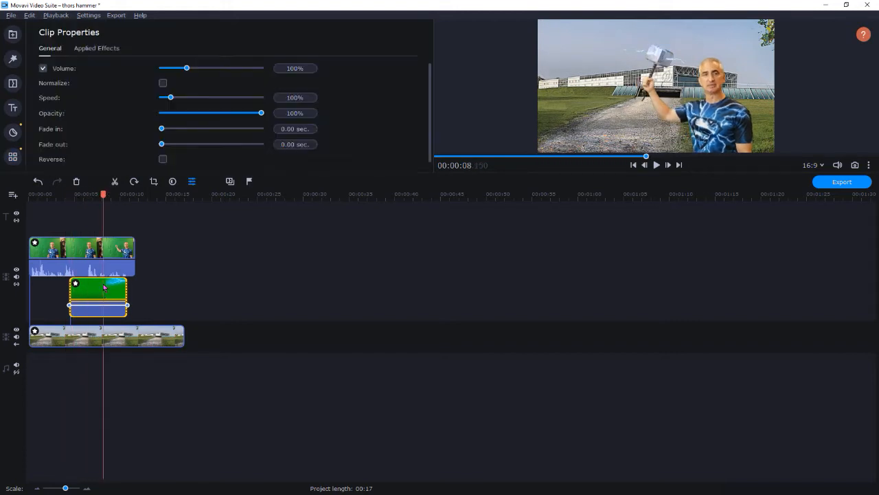
drag(171, 96, 167, 96)
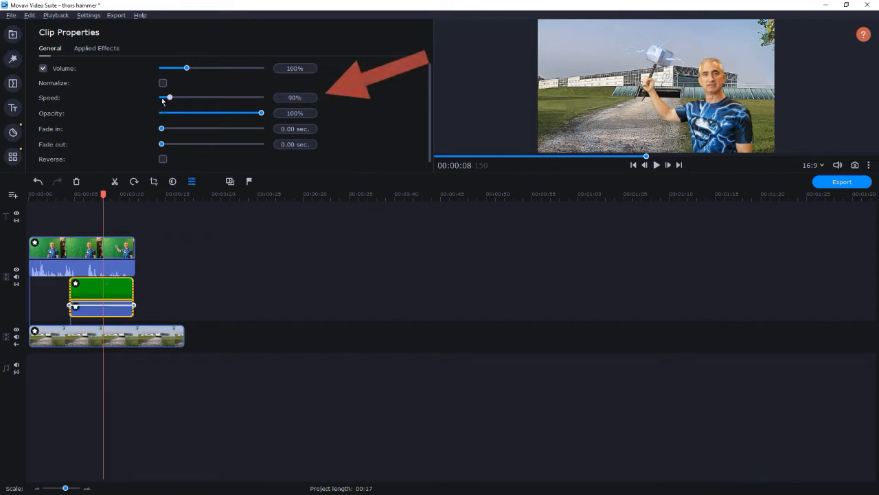
drag(168, 96, 140, 96)
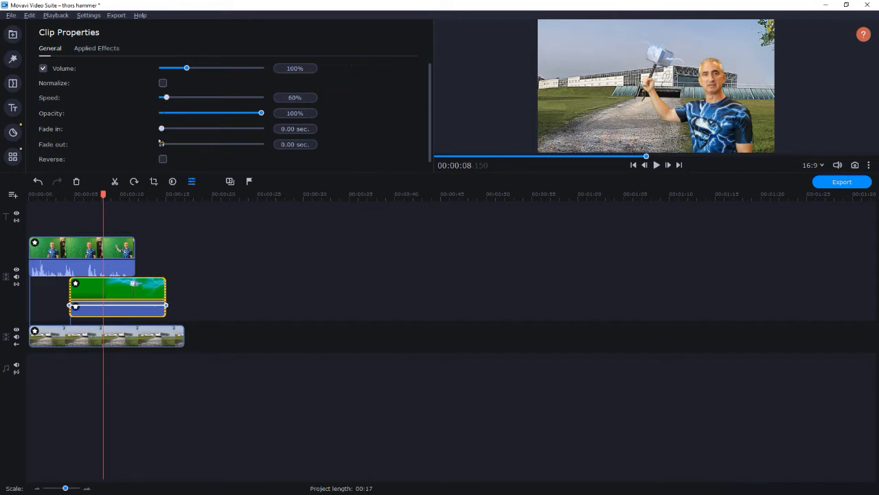
drag(117, 291, 86, 292)
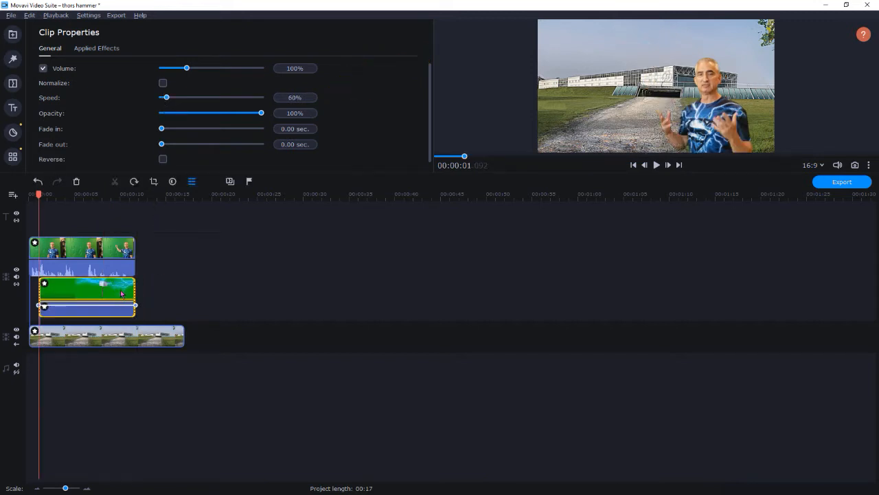
drag(66, 488, 72, 487)
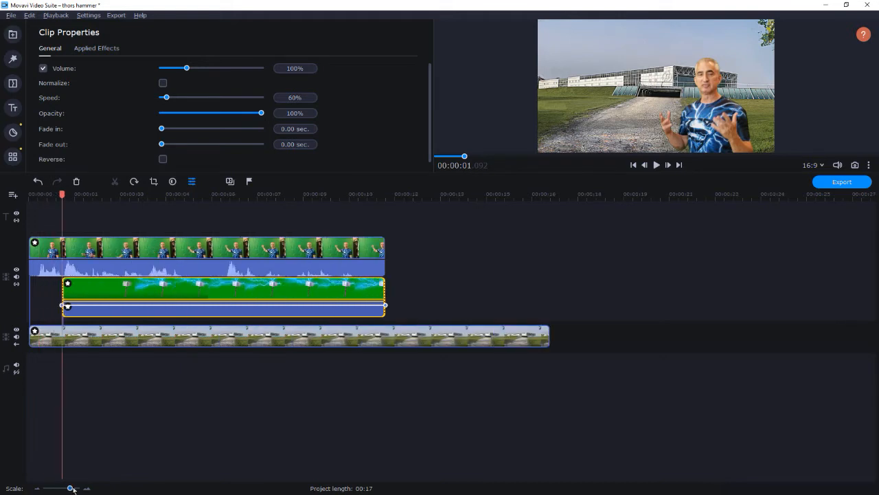
drag(70, 488, 75, 487)
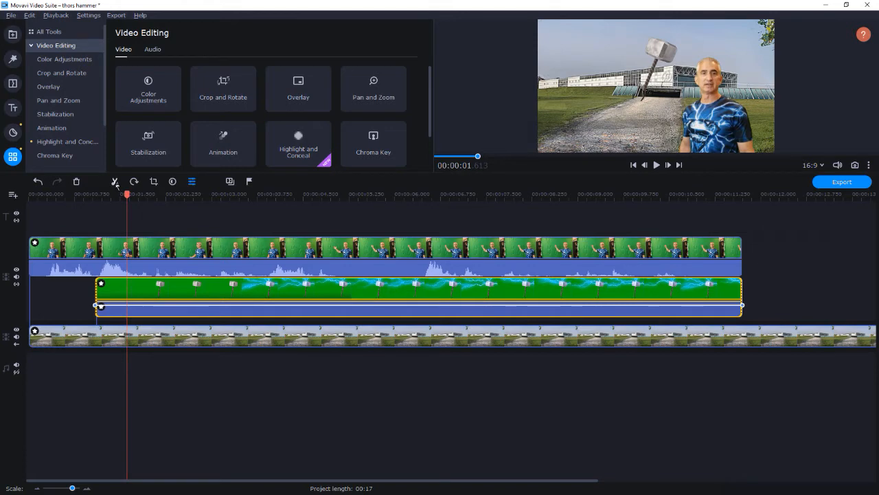
- Split a short piece off the hammer clip, keyframe it rotating to -90.2°, and preview it
click(115, 181)
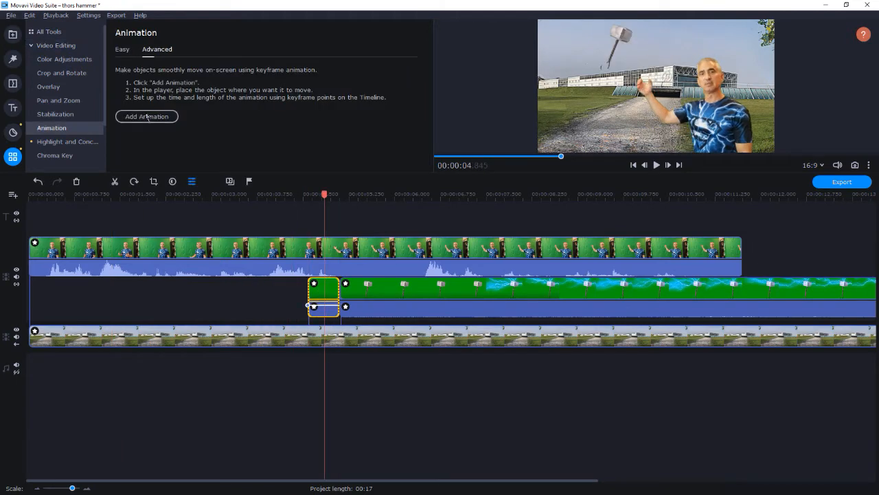
click(145, 115)
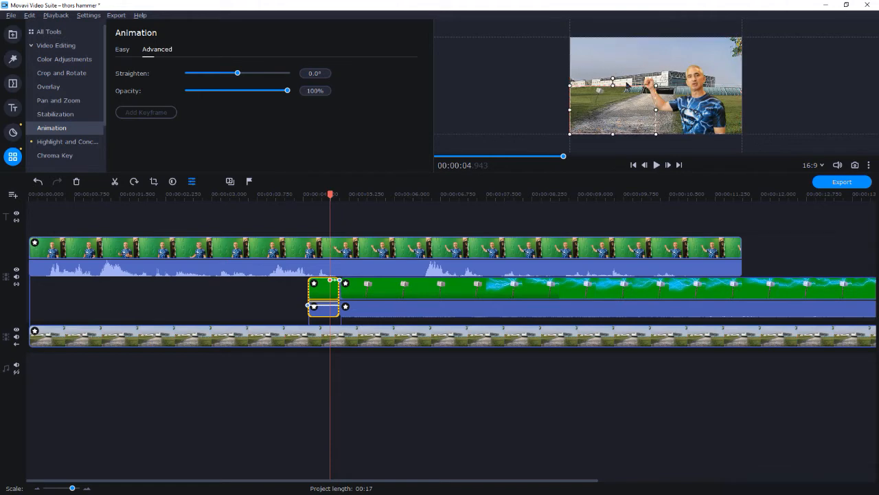
drag(236, 73, 212, 73)
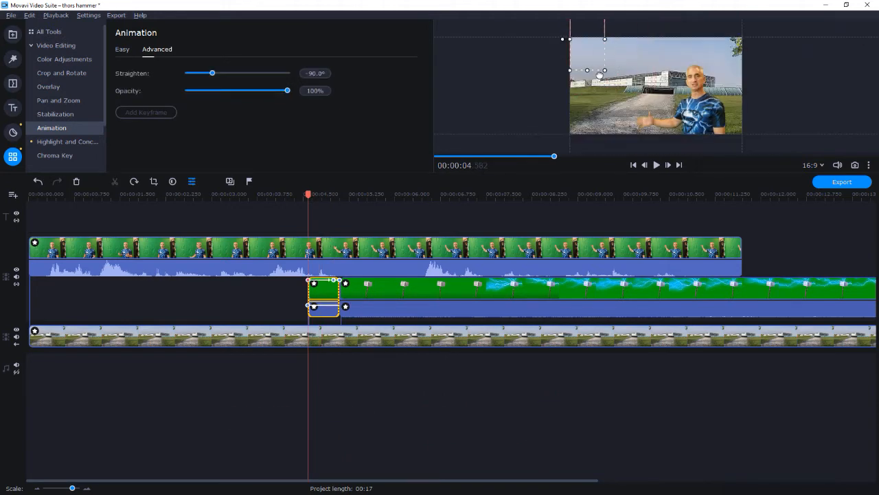
click(656, 165)
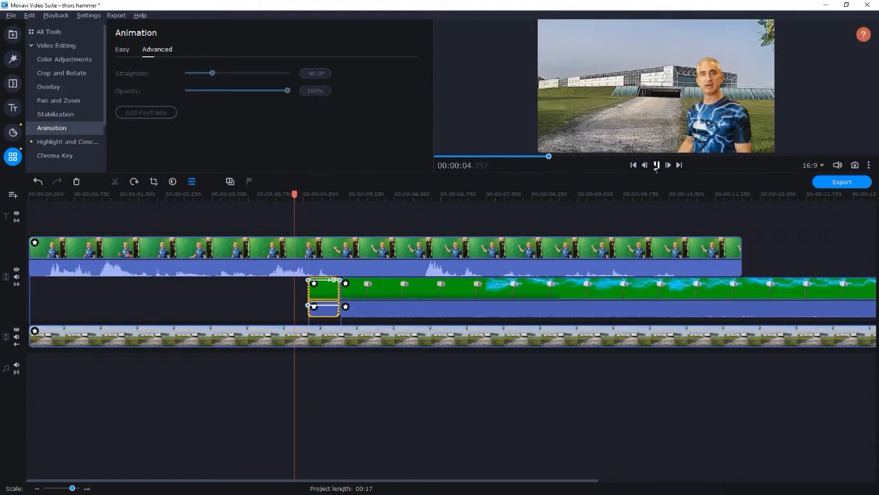
click(656, 165)
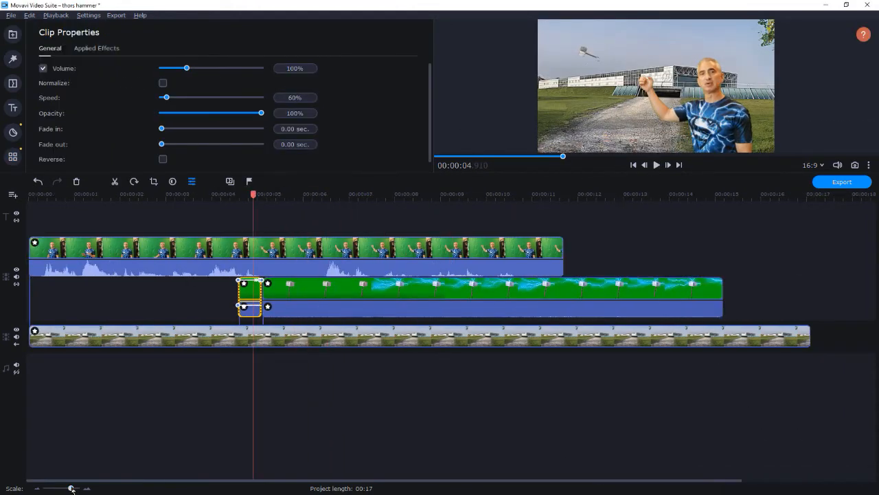
- Trim the background footage to 00:00:11 and review playback from where the hammer appears
click(656, 165)
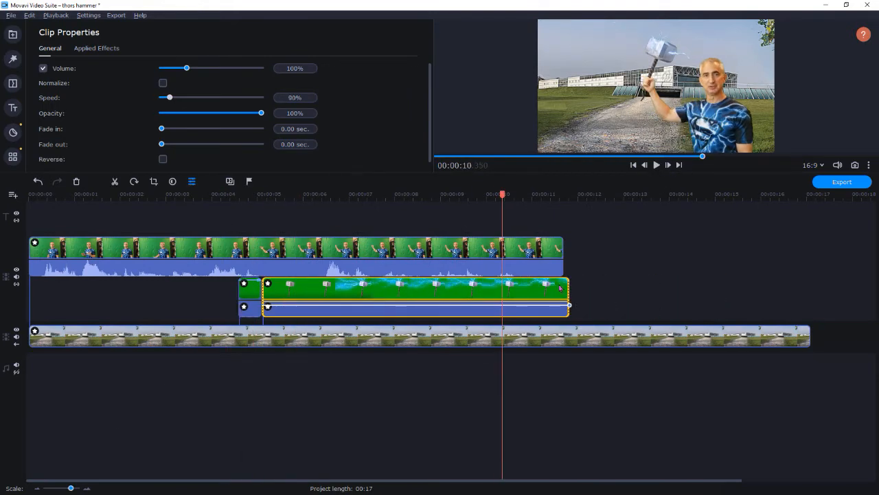
click(275, 335)
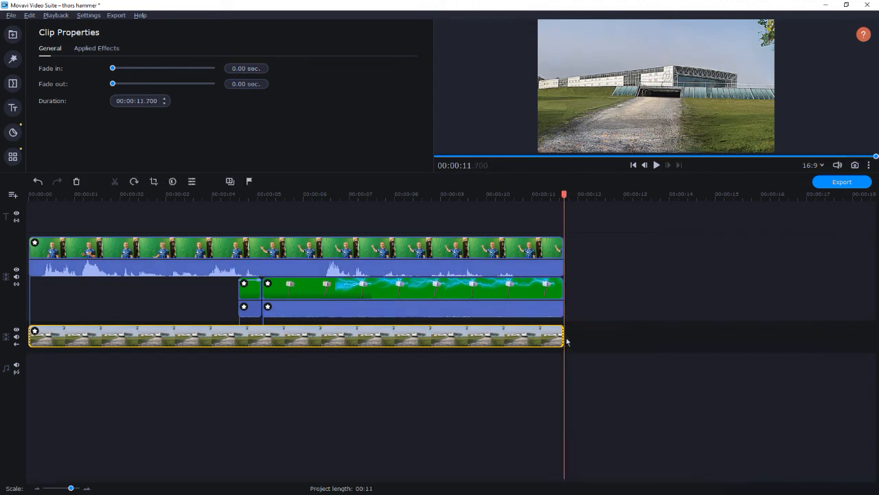
click(234, 195)
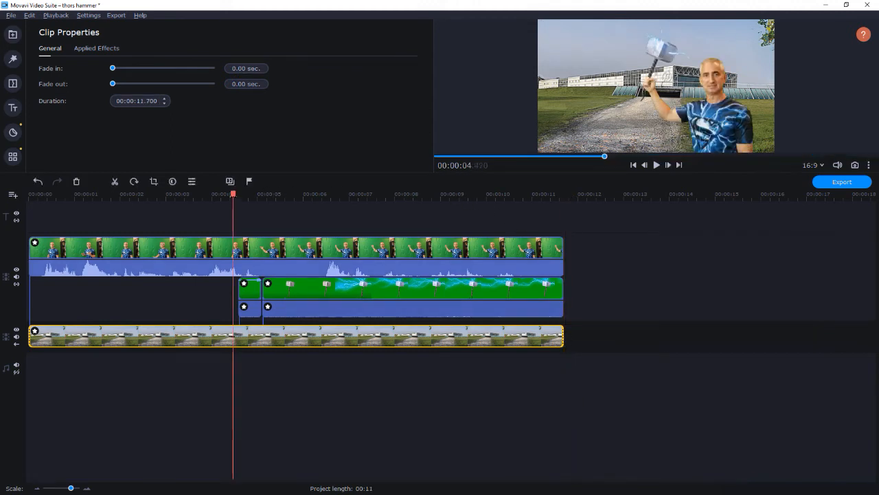
click(656, 165)
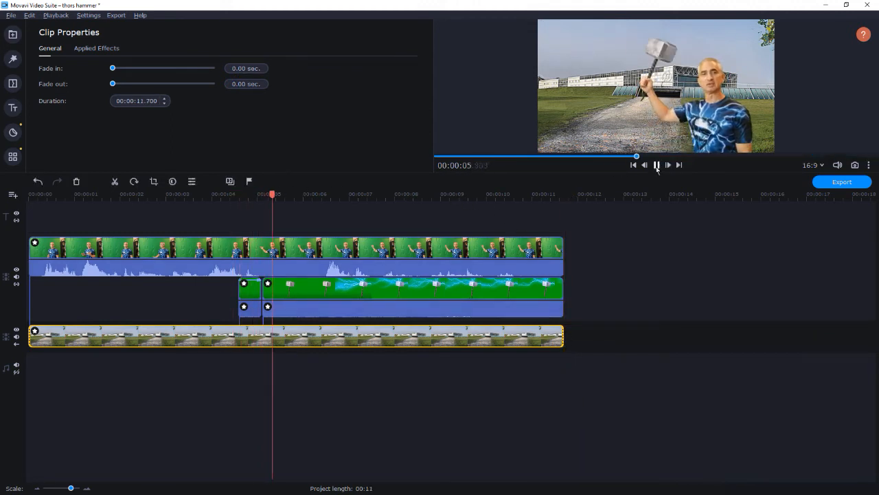
click(657, 165)
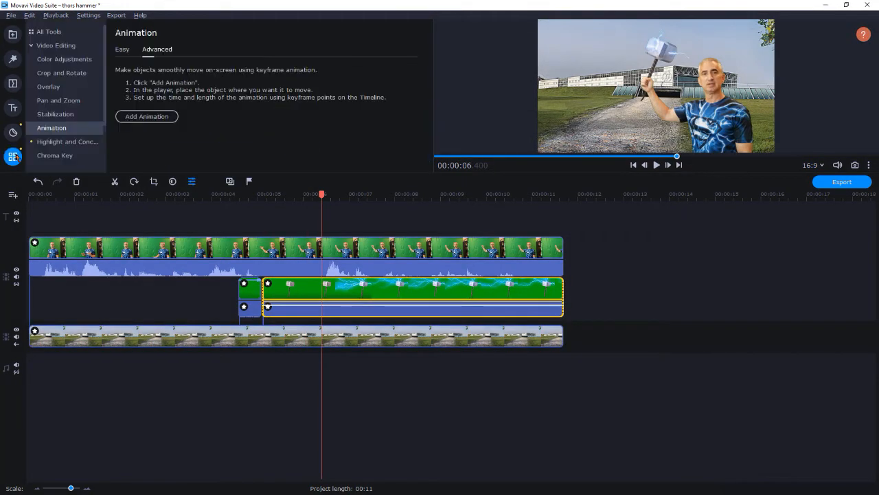
- Add a keyframe animation to the longer hammer clip and play it back
click(145, 116)
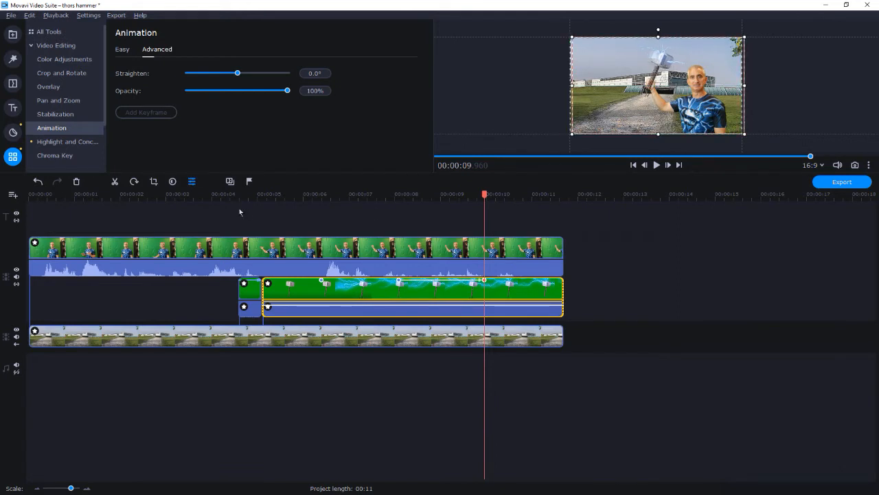
click(657, 165)
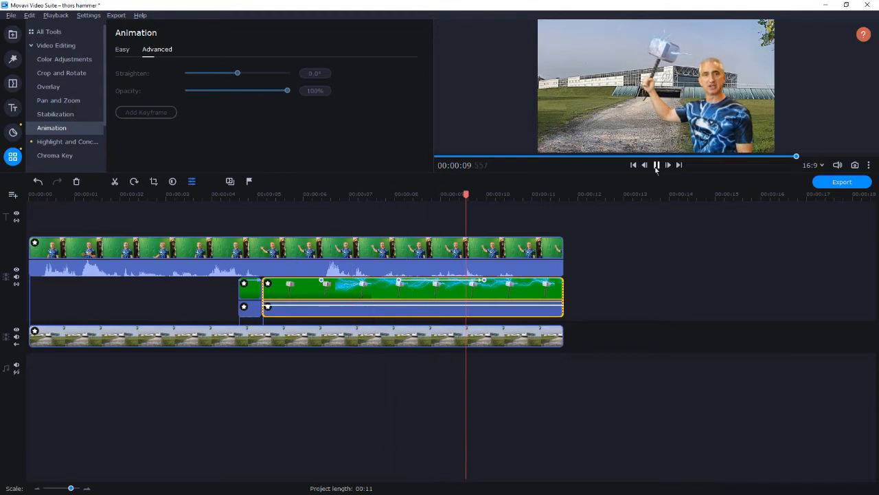
- Apply the Artistic Camera shake filter to the hammer clip at 7% strength and preview it
click(12, 59)
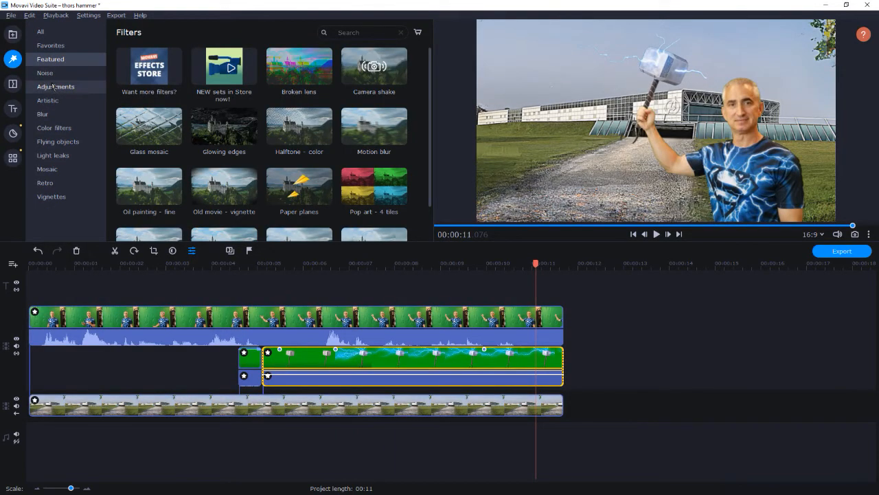
click(47, 100)
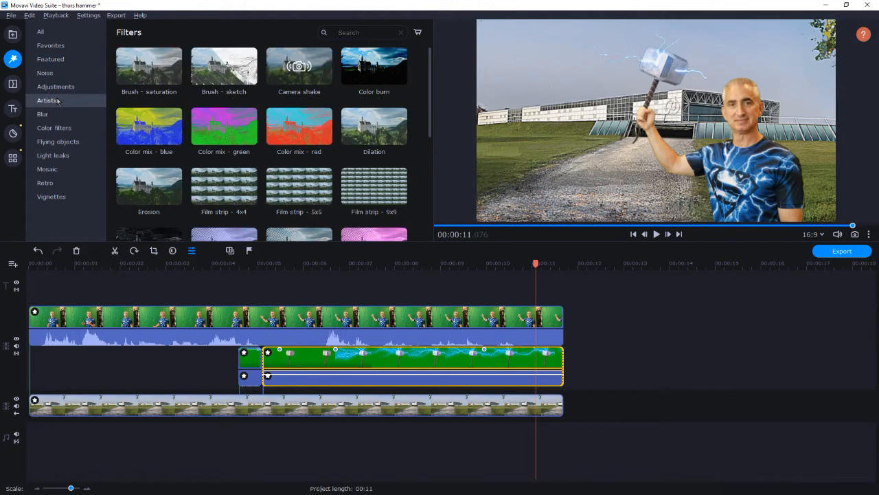
drag(299, 66, 382, 364)
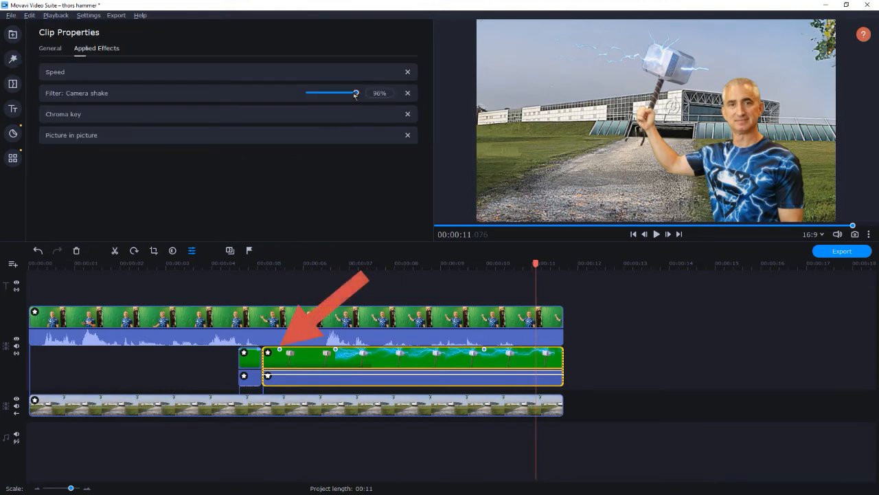
drag(355, 94, 311, 93)
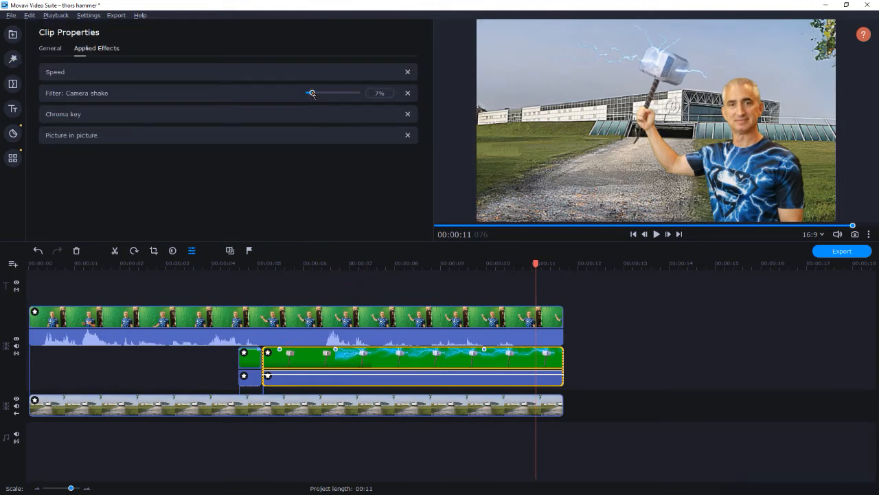
click(656, 233)
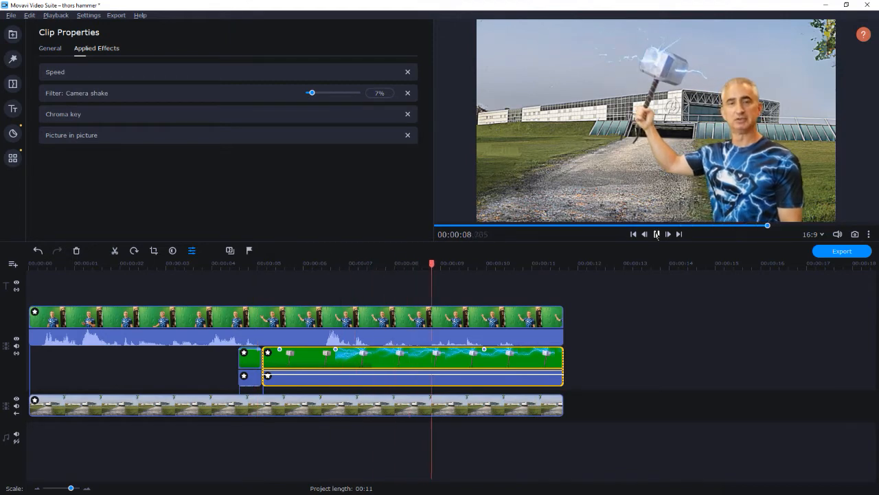
drag(310, 94, 314, 93)
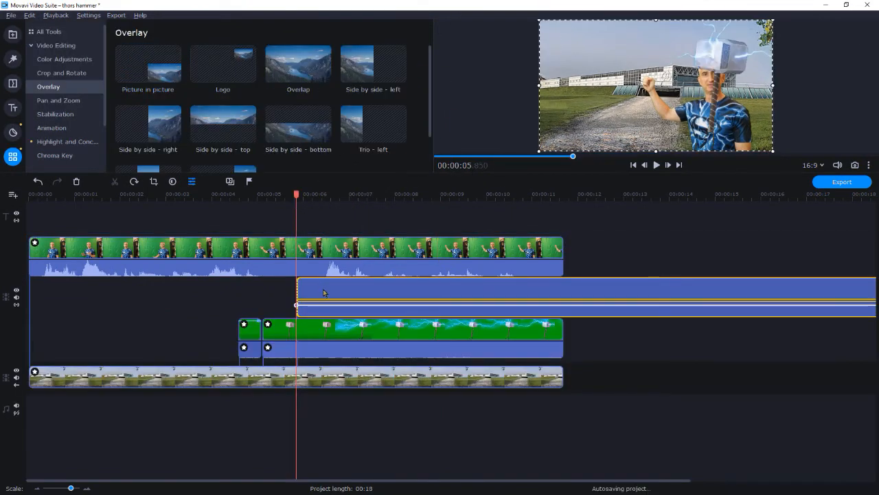
- Put the hovercraft clip on the top track, key out its green and set it to Picture in picture
click(55, 44)
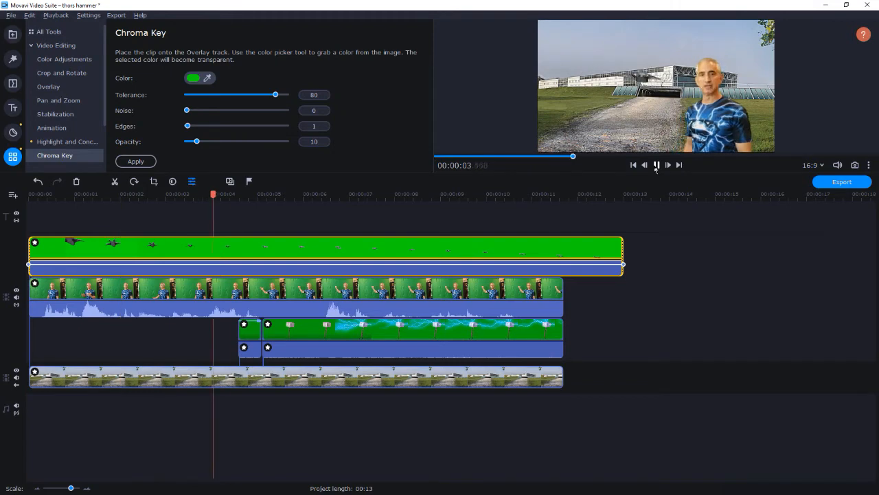
click(48, 86)
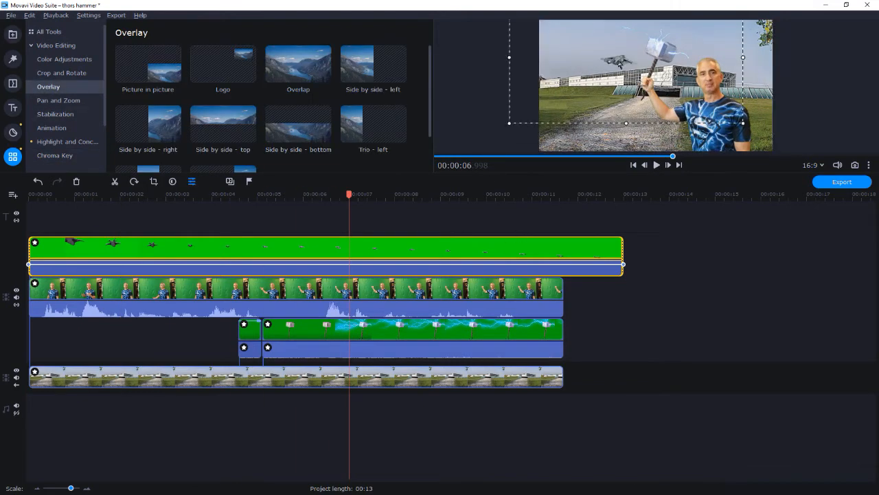
click(148, 62)
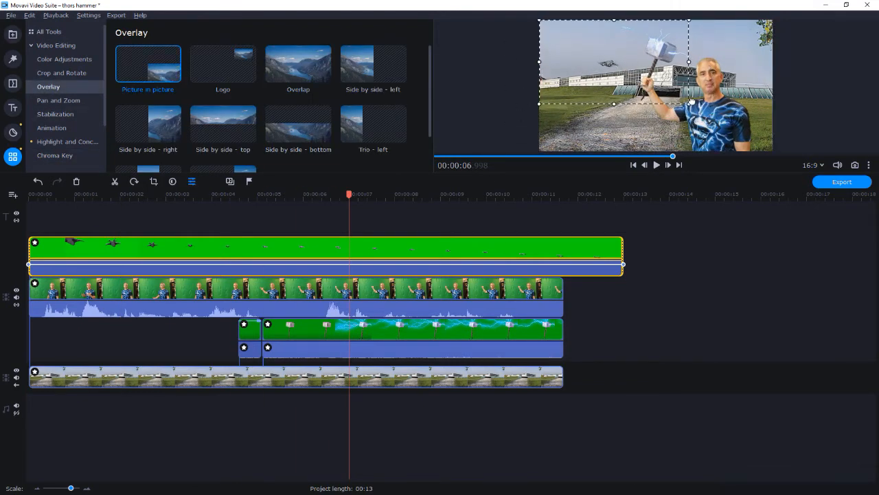
click(656, 164)
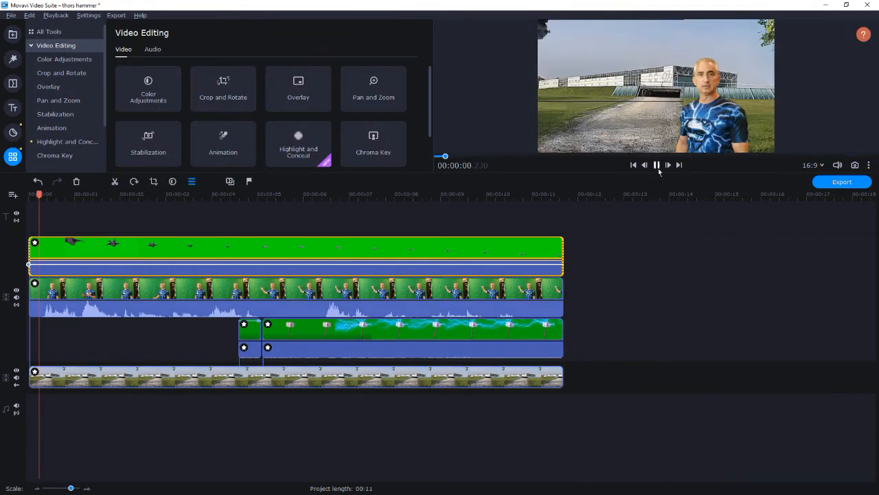
- Preview the hovercraft flying in, then pause and bring up its Clip Properties
click(657, 165)
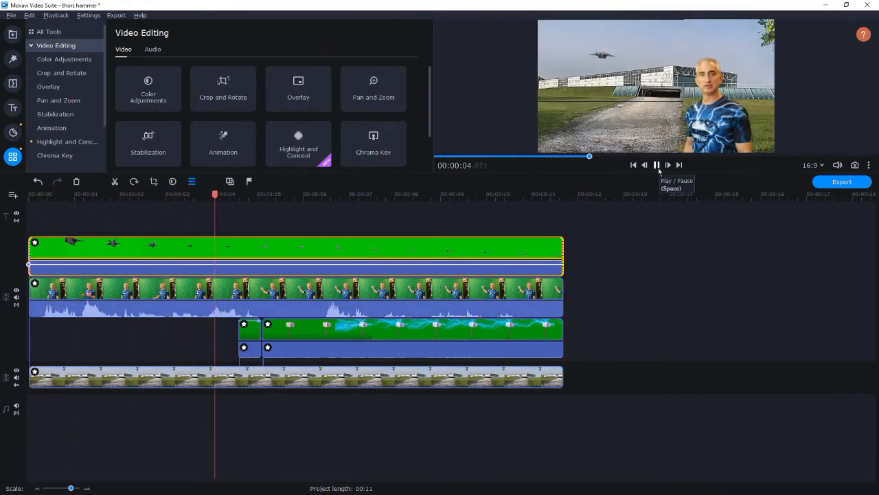
click(657, 165)
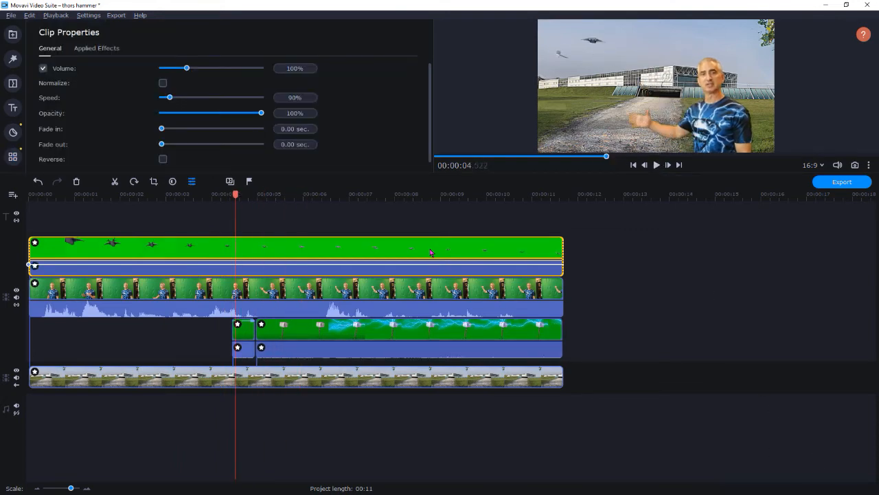
- Paste a copy of the hovercraft clip onto a new track and lower its opacity to 49% as a shadow
click(430, 194)
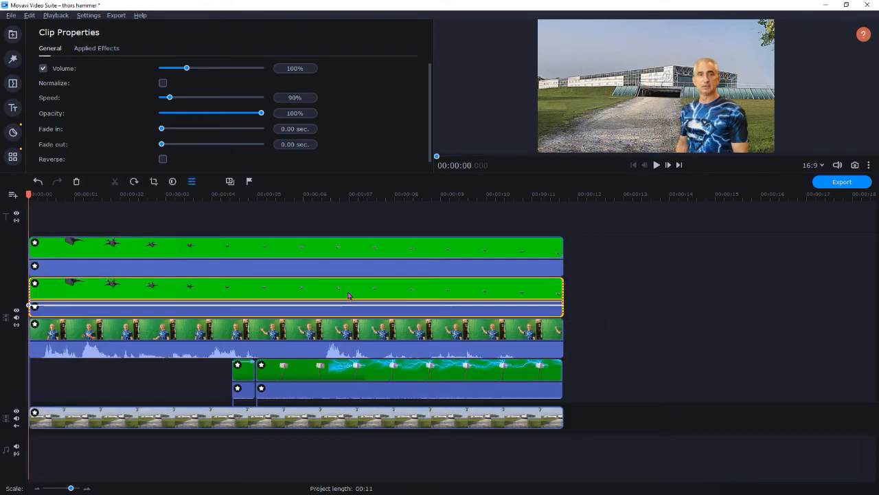
click(346, 194)
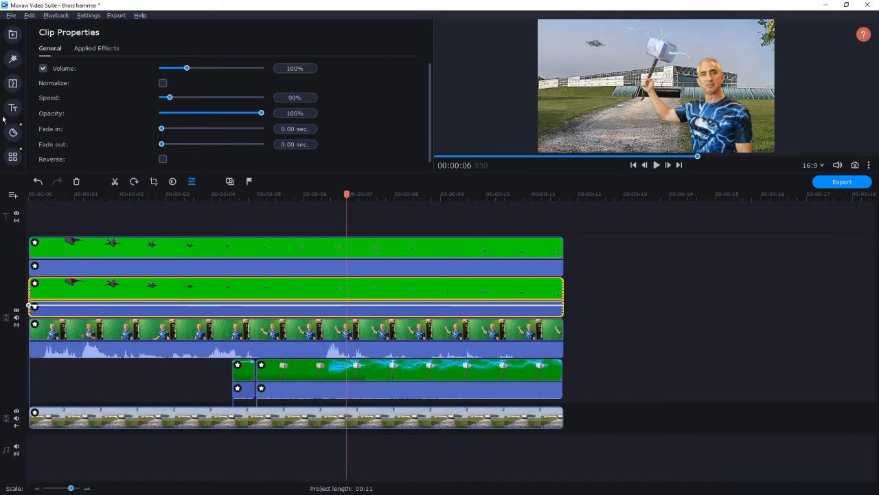
click(12, 157)
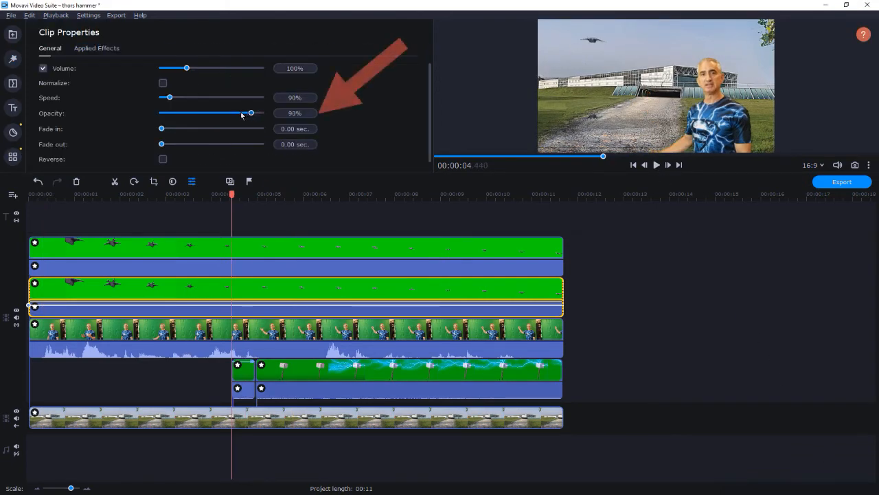
drag(250, 113, 209, 113)
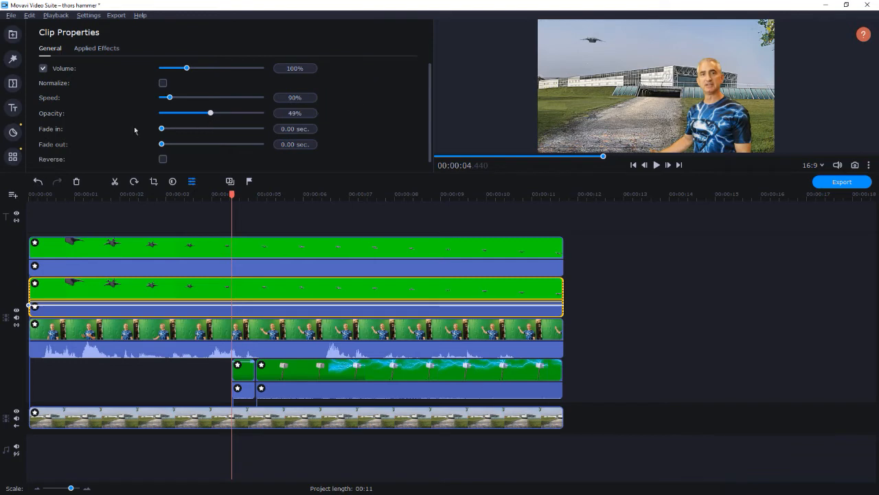
- Darken the shadow copy to brightness -75 and raise its contrast to 51 in advanced colour adjustments
click(12, 157)
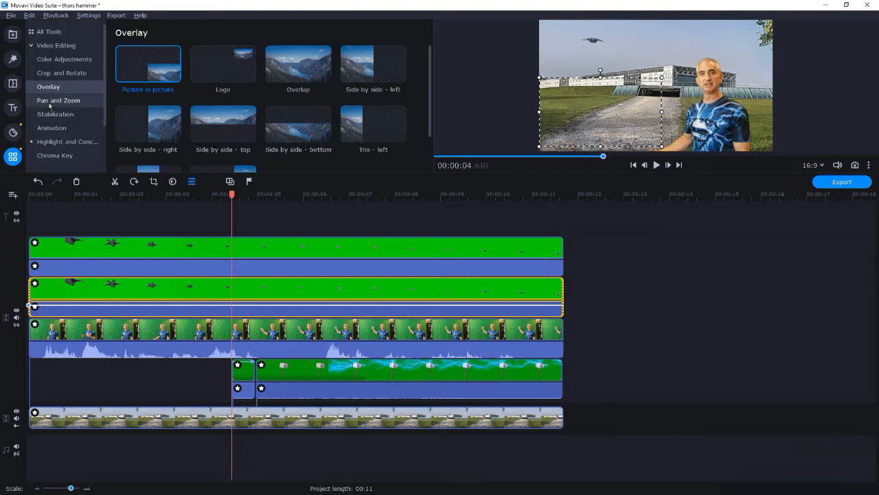
click(63, 57)
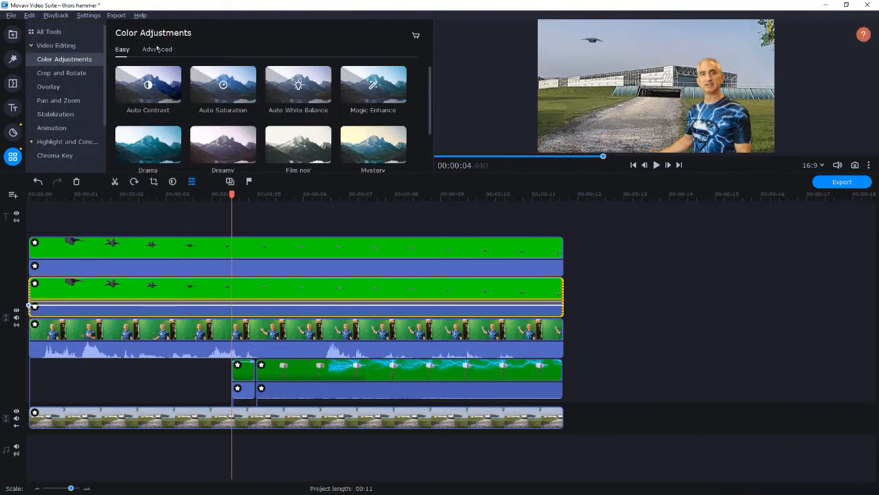
click(157, 49)
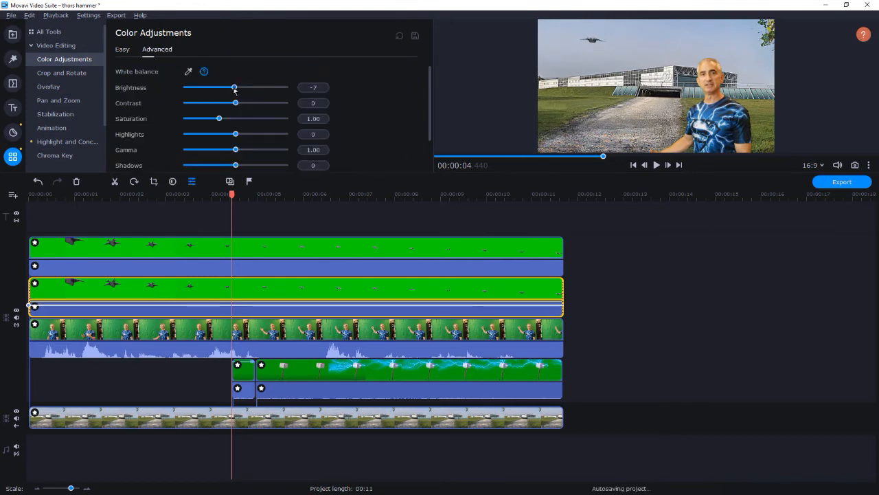
drag(236, 101, 256, 102)
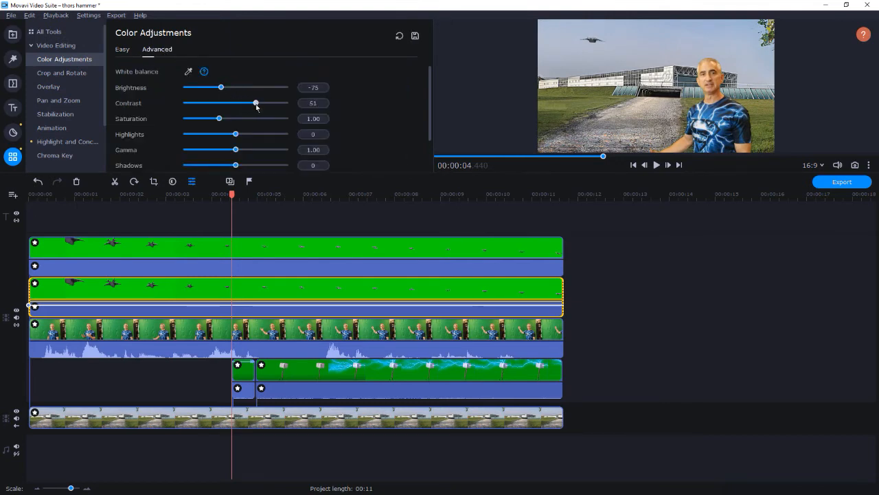
- Apply the 'Blur - mild' filter to the shadow copy and rewind the preview to the start
click(12, 59)
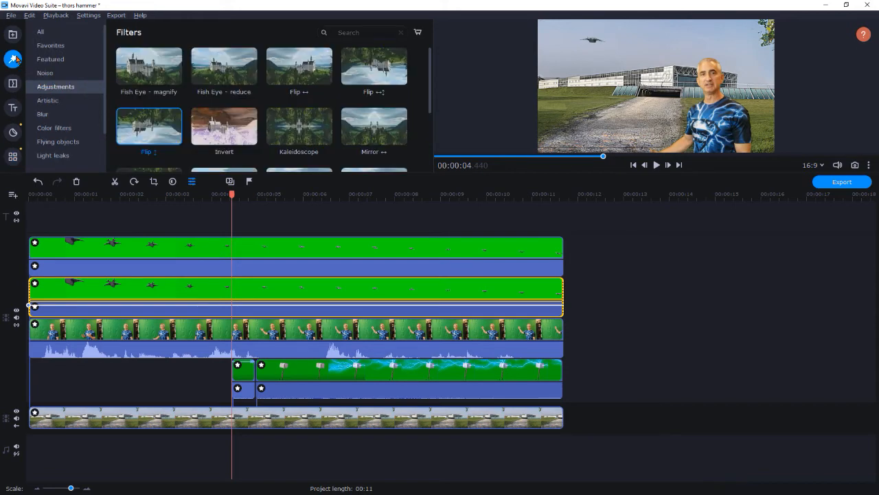
click(42, 114)
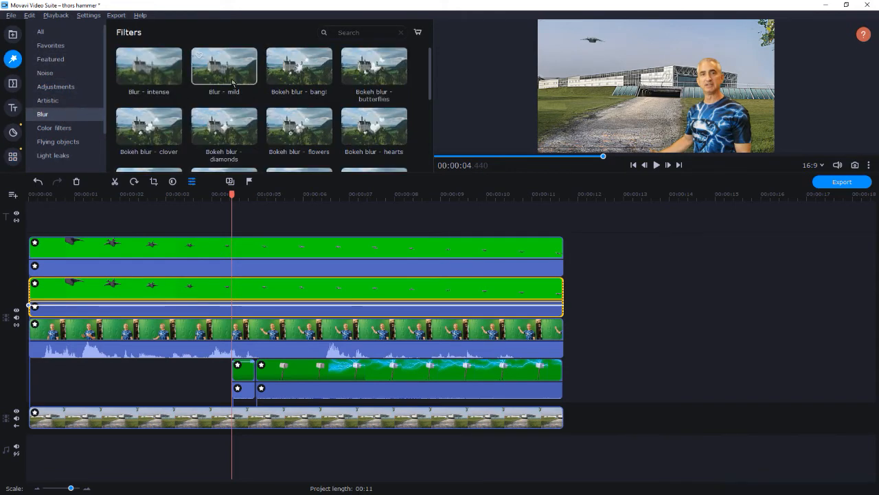
click(224, 66)
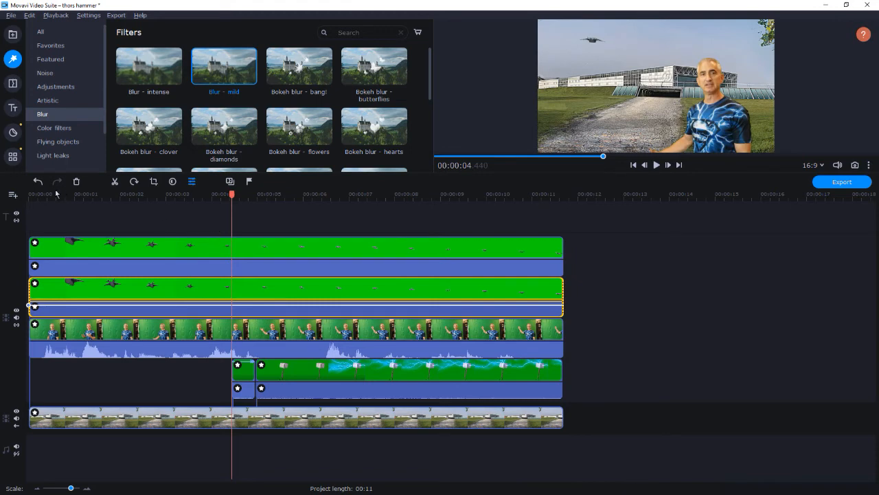
click(632, 165)
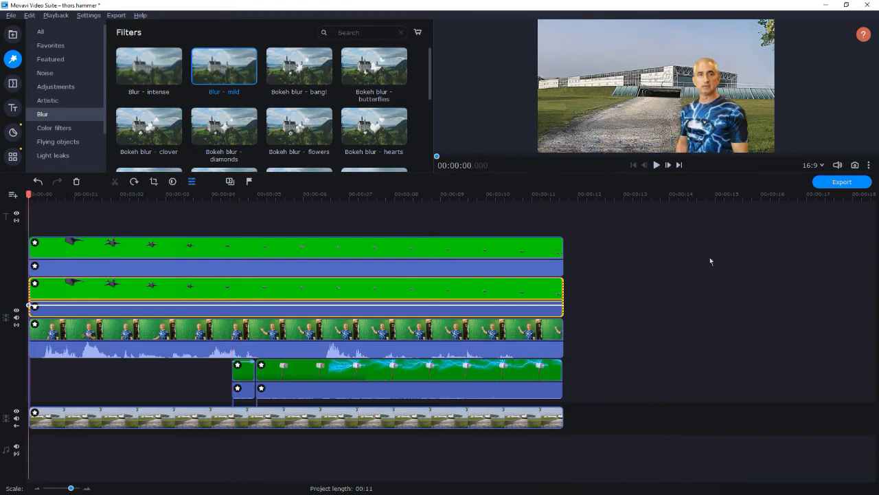
click(656, 165)
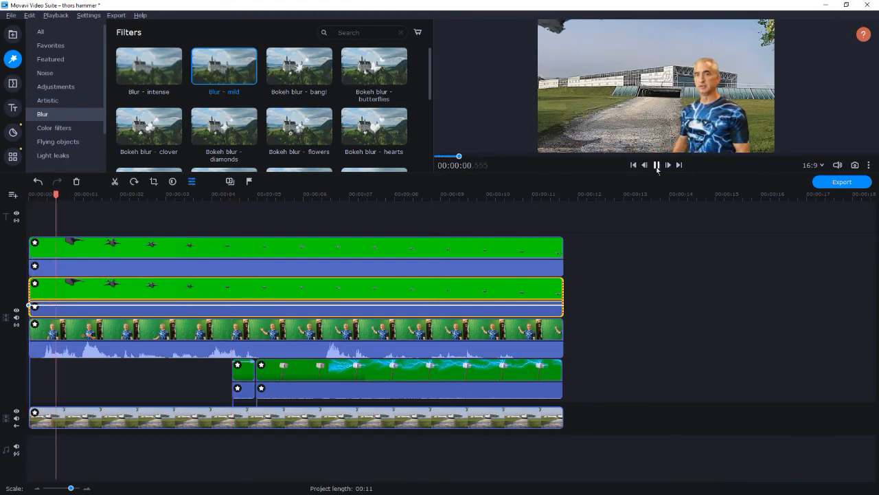
click(657, 165)
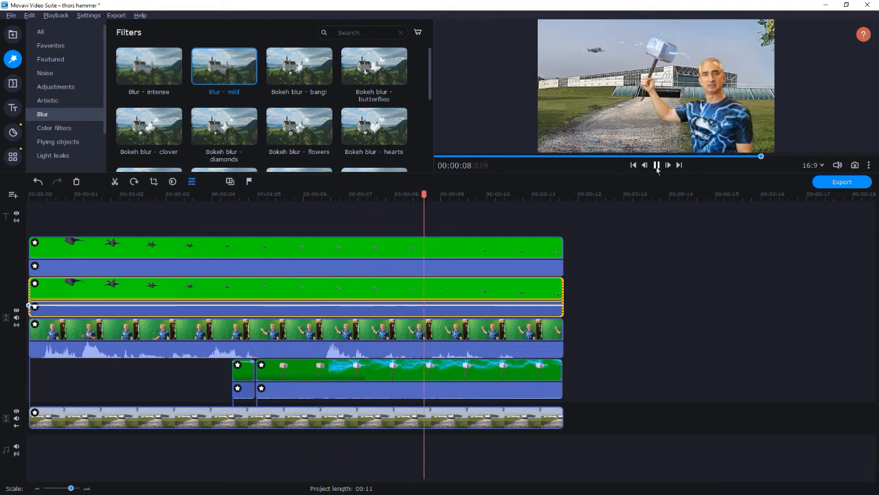
- Split the top hovercraft clip at the hammer-catch moment and give the middle piece a mild blur
click(657, 165)
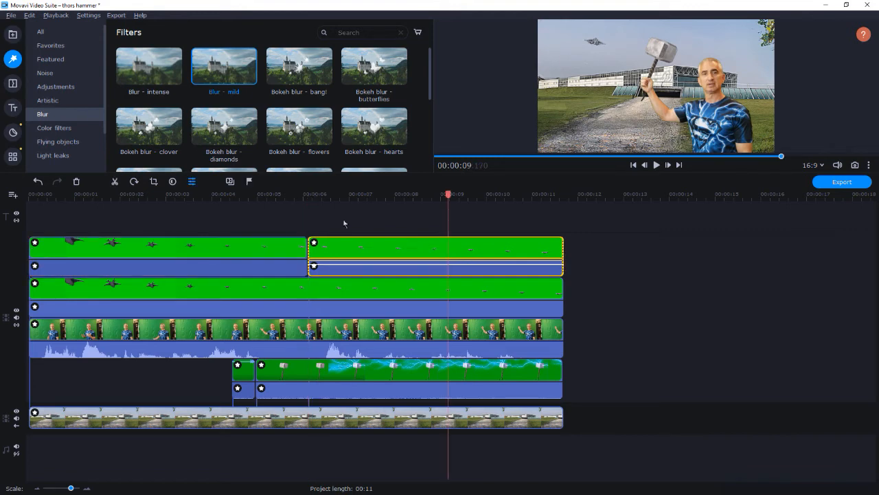
click(114, 181)
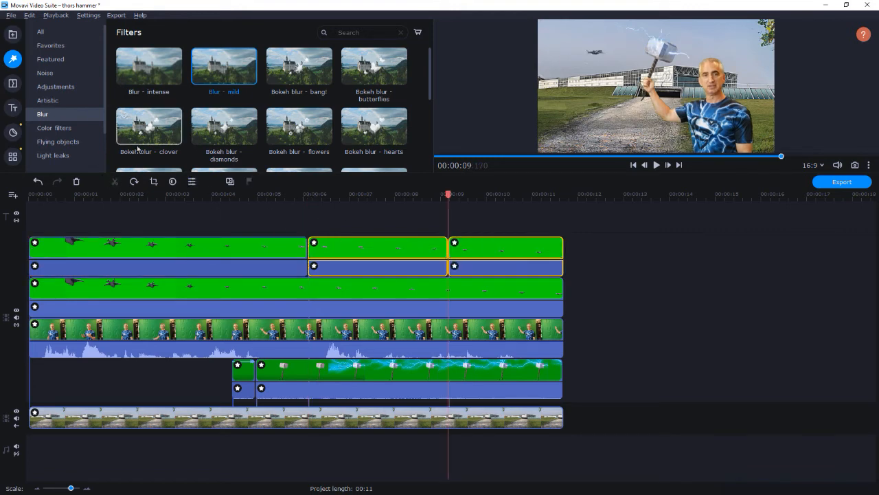
drag(224, 66, 371, 245)
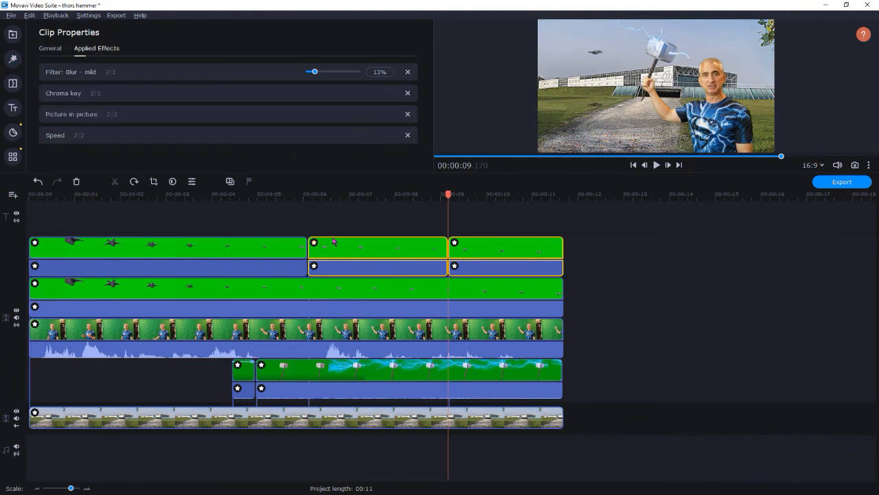
- Reduce the middle piece's blur strength and tune the last piece's blur to 12%
drag(313, 72, 310, 72)
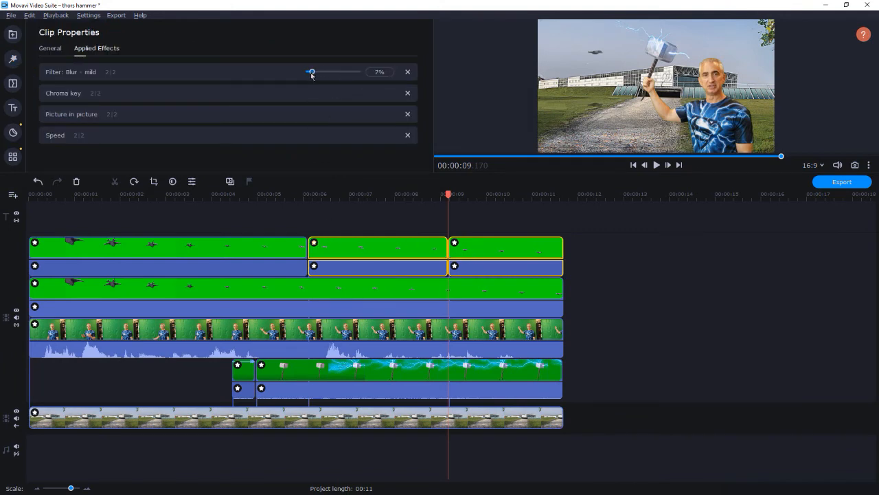
mouse_move(470, 261)
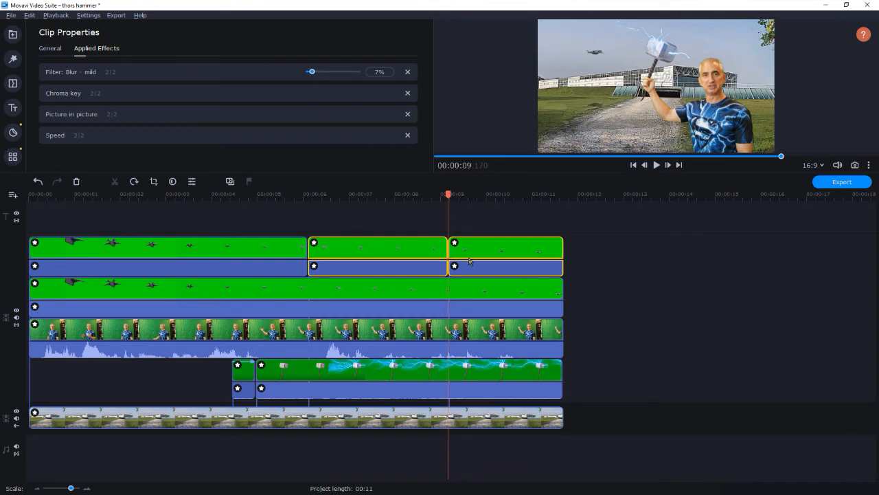
drag(310, 72, 319, 71)
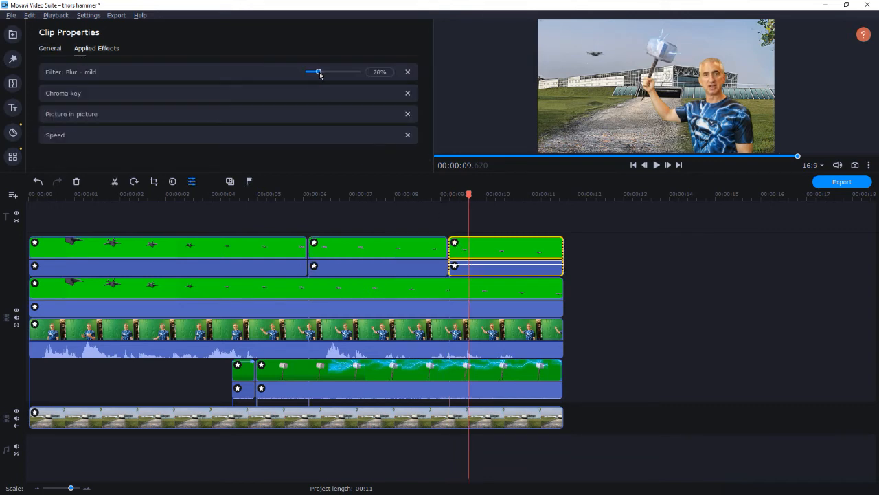
drag(319, 71, 314, 71)
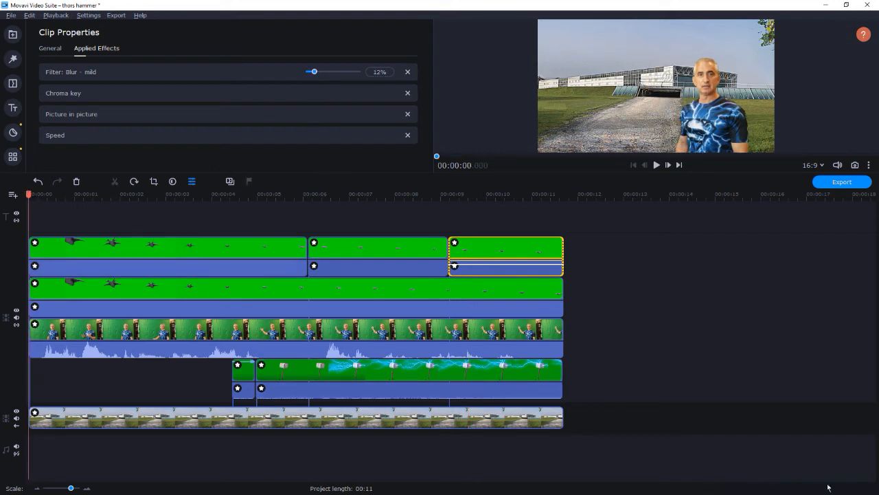
- Add the 'Epic Action Movie' track from the built-in music onto the audio track below the clips
click(12, 35)
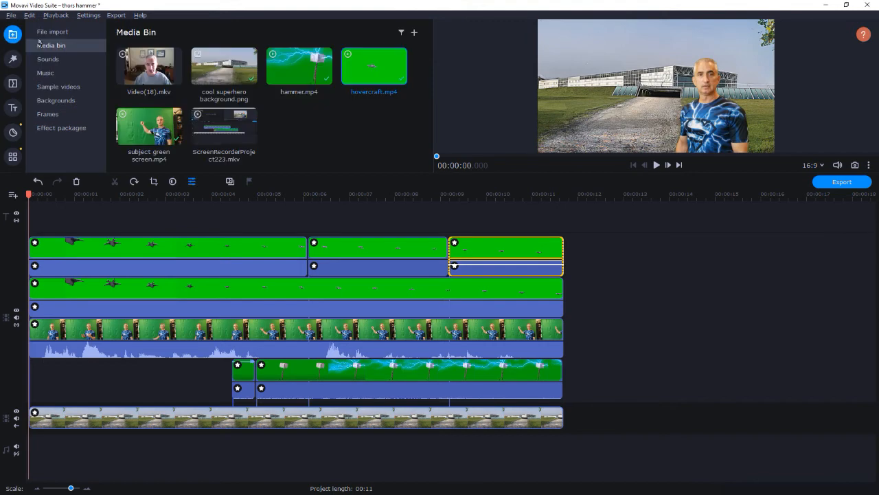
click(45, 73)
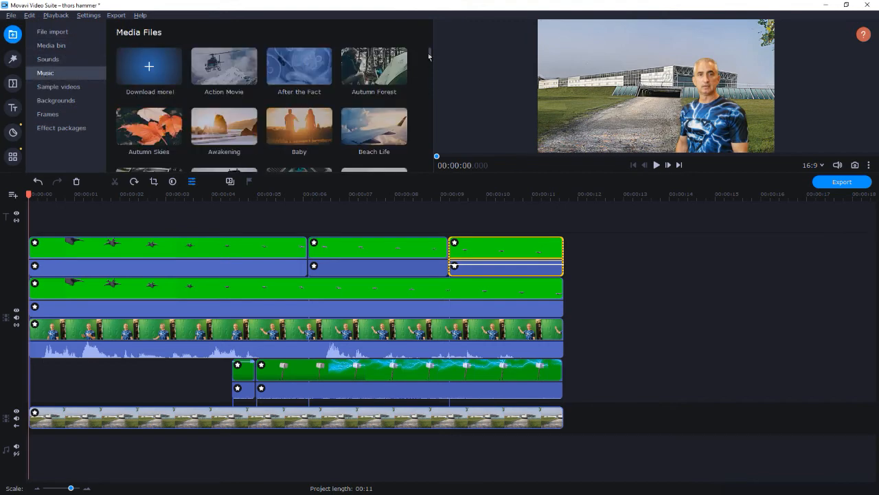
scroll(down, 3)
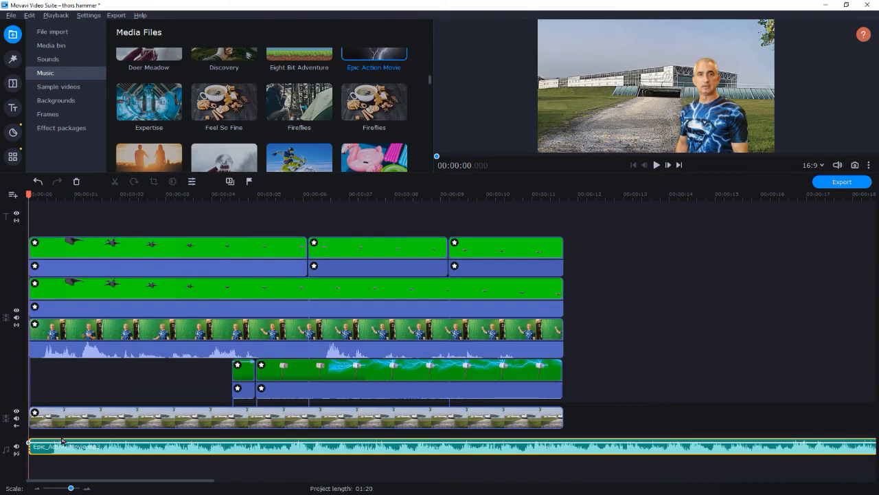
mouse_move(55, 100)
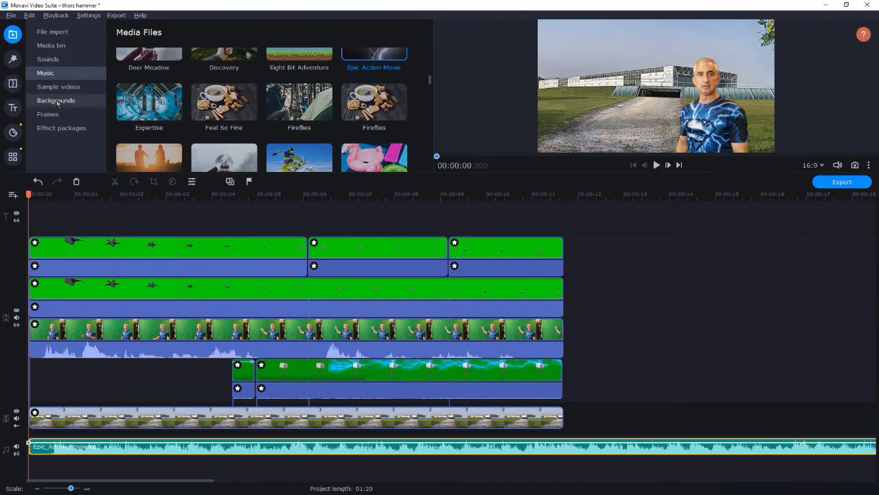
click(55, 100)
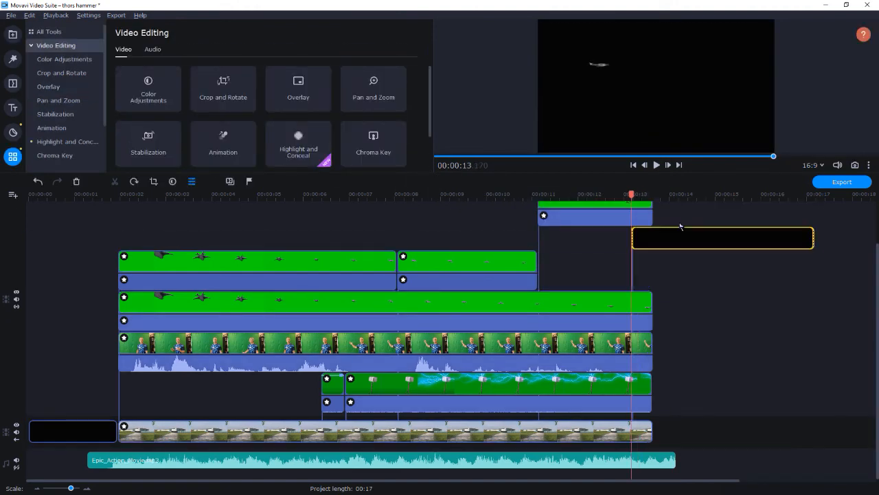
- Place black background clips before the footage and after the final clip for fades from and to black
click(538, 193)
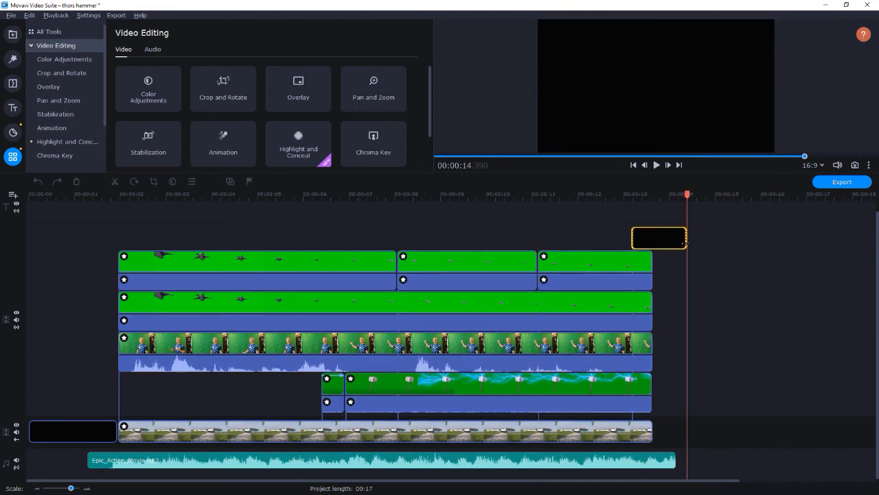
click(152, 50)
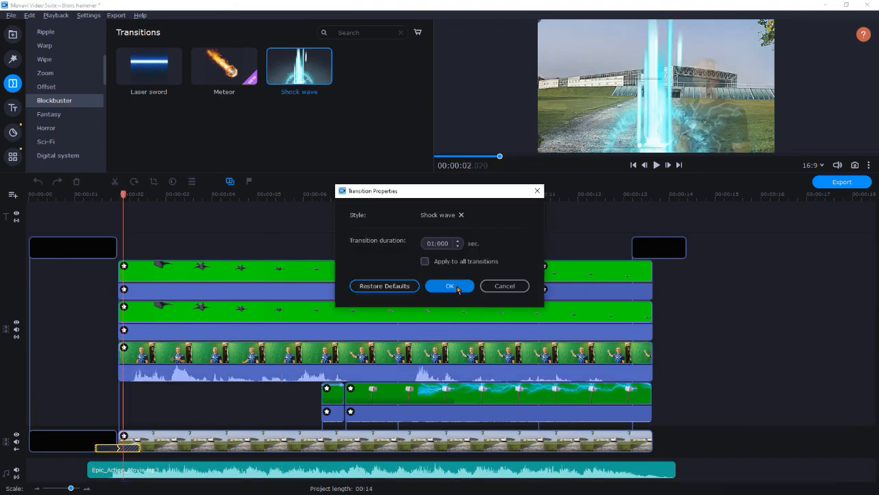
- Apply the Shock wave transition at the junction after the opening black clip, about 1.9 seconds long
click(450, 286)
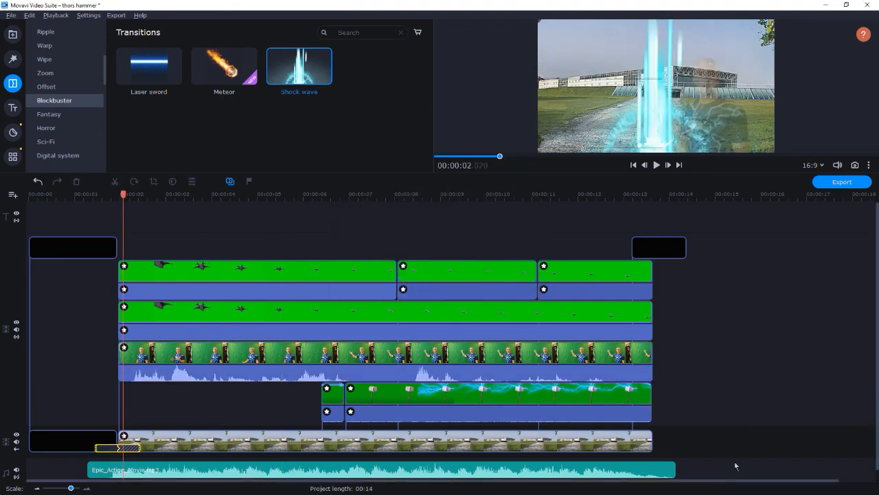